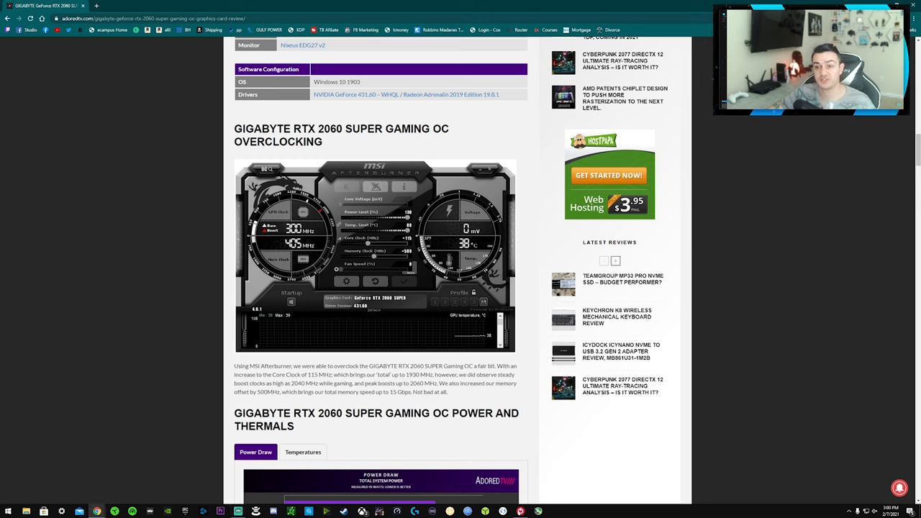
Scroll the review past the Afterburner screenshot and overclocking text to the Power Draw chart
{"action": "double_click", "coordinate": [263, 128]}
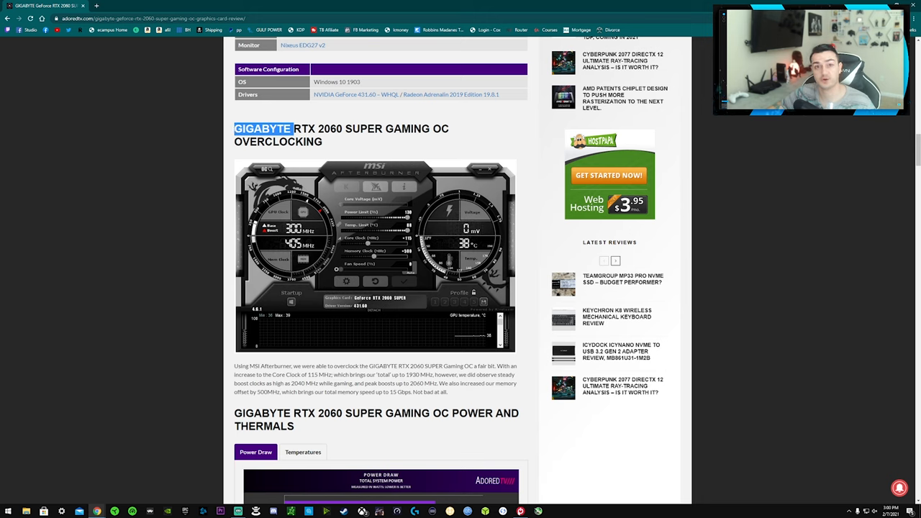
{"action": "mouse_move", "coordinate": [189, 270]}
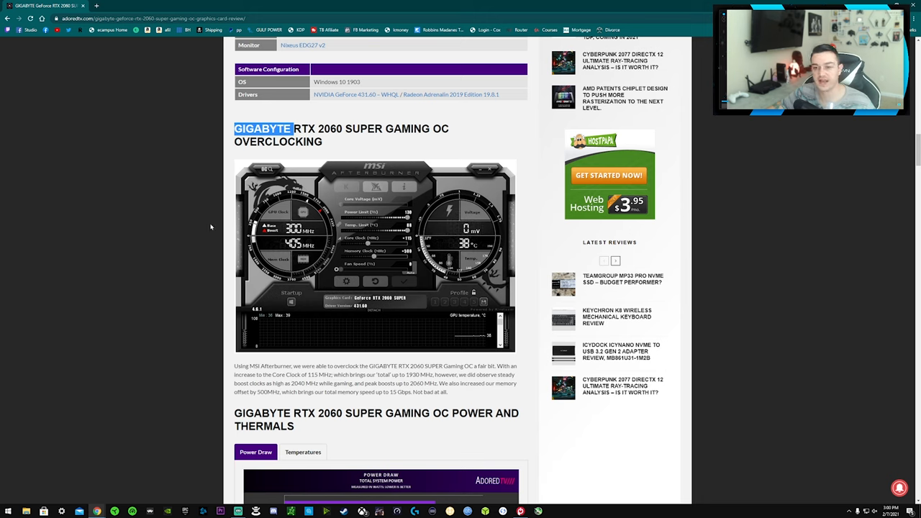
{"action": "mouse_move", "coordinate": [217, 208]}
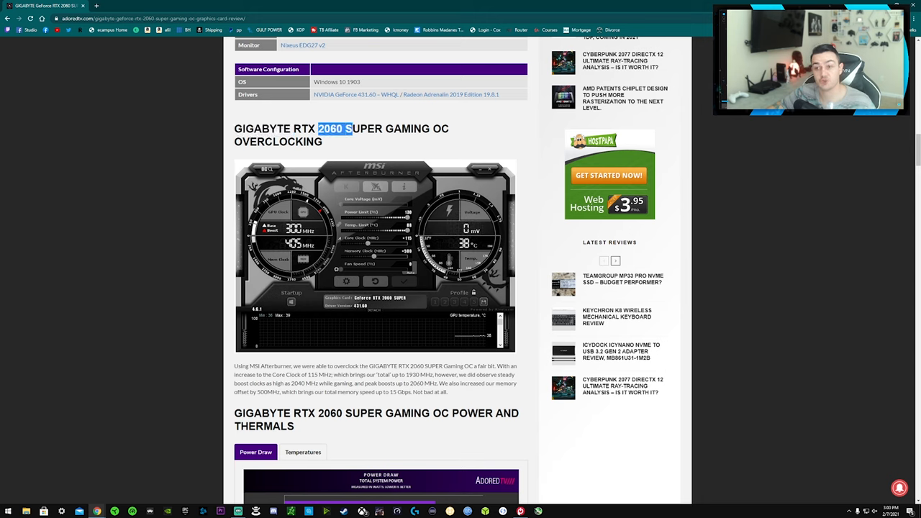
{"action": "scroll", "scroll_direction": "down", "scroll_amount": 3}
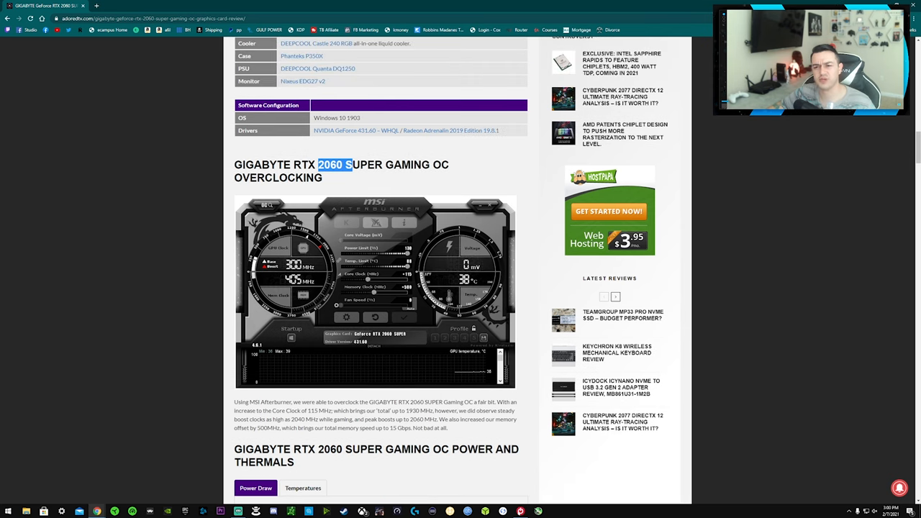
{"action": "scroll", "scroll_direction": "down", "scroll_amount": 3}
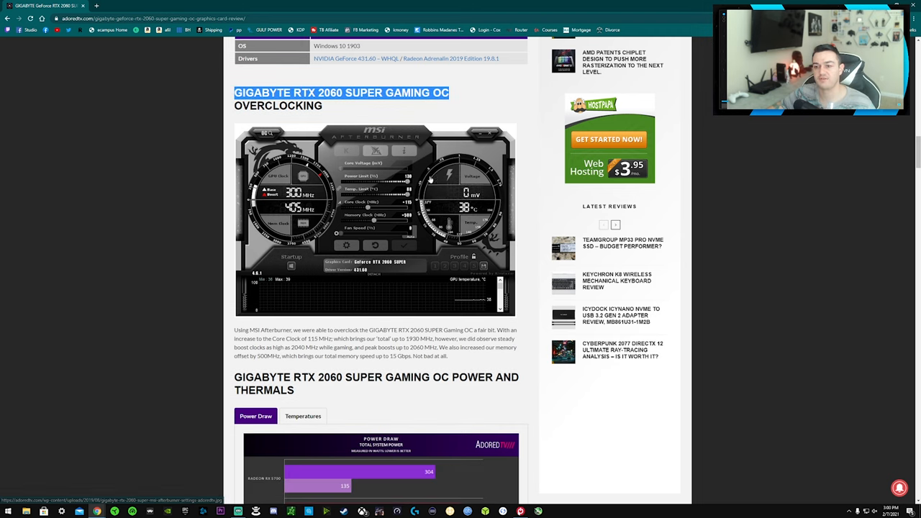
{"action": "left_click", "coordinate": [374, 216]}
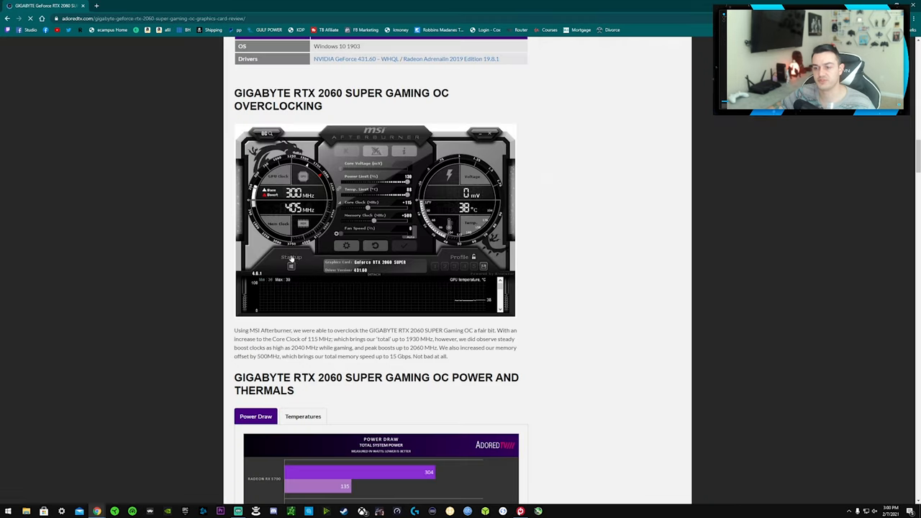
{"action": "scroll", "scroll_direction": "down", "scroll_amount": 3}
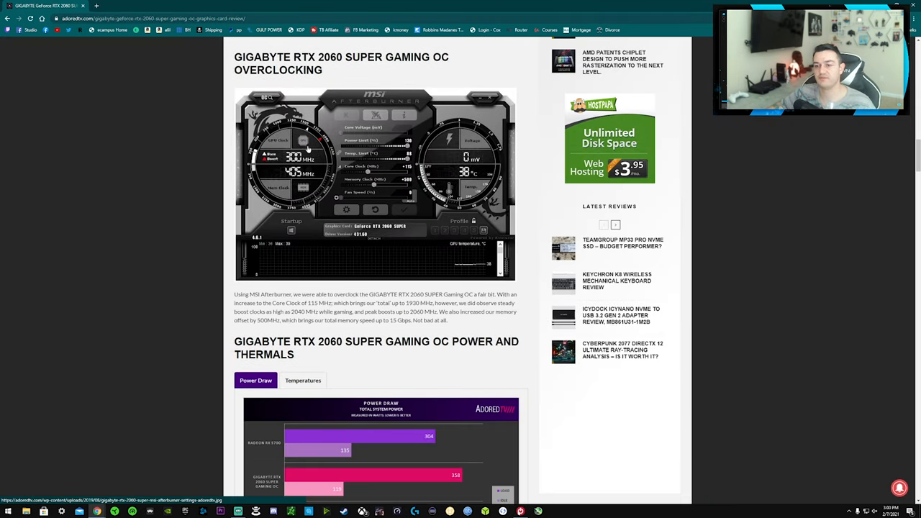
{"action": "scroll", "scroll_direction": "down", "scroll_amount": 3}
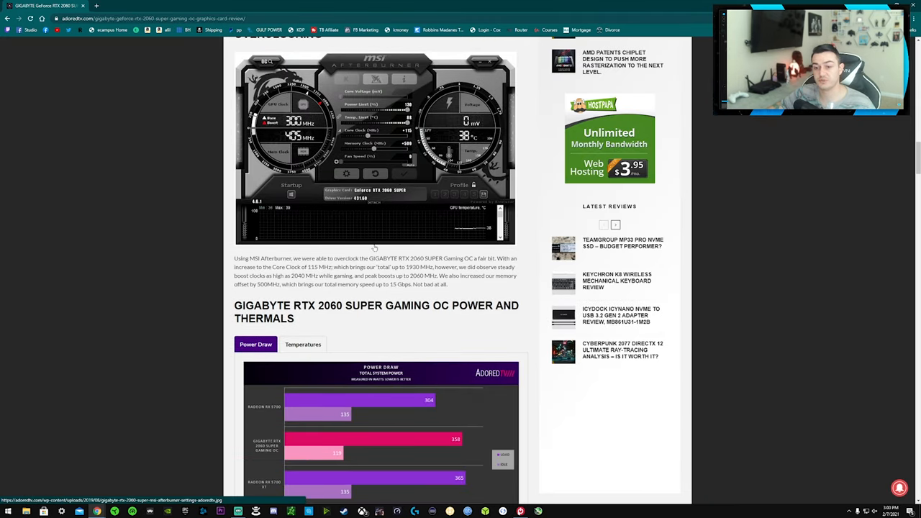
{"action": "scroll", "scroll_direction": "down", "scroll_amount": 3}
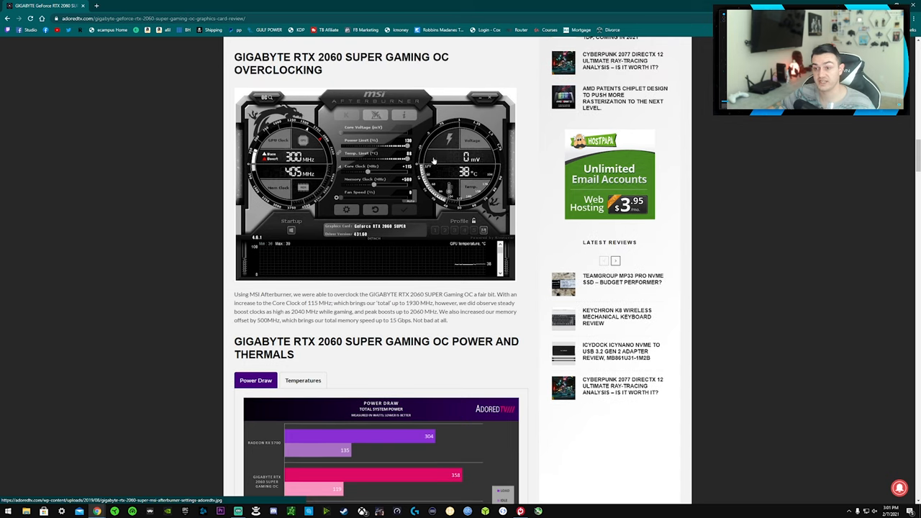
{"action": "scroll", "scroll_direction": "down", "scroll_amount": 3}
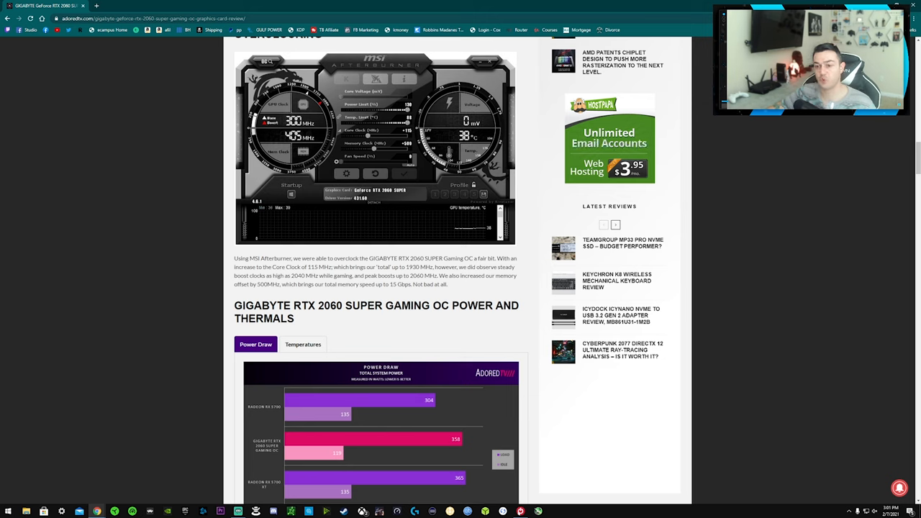
{"action": "double_click", "coordinate": [323, 267]}
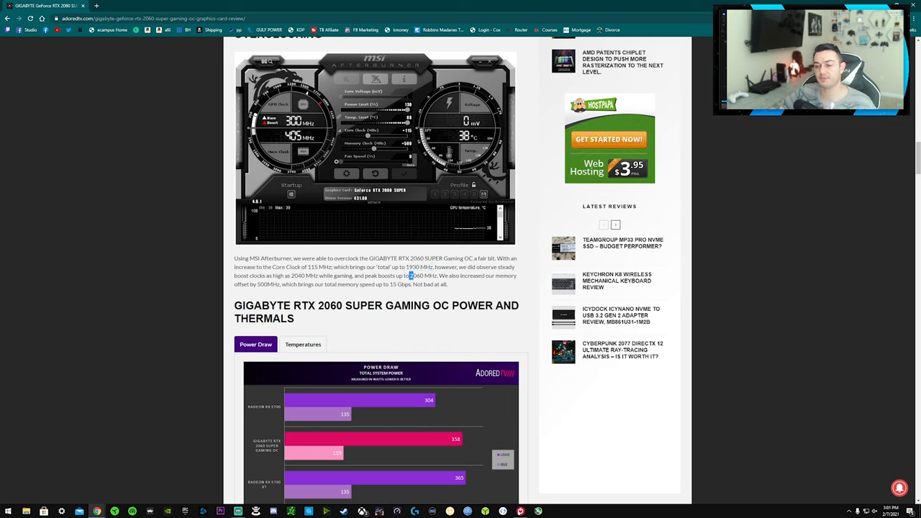
{"action": "double_click", "coordinate": [422, 276]}
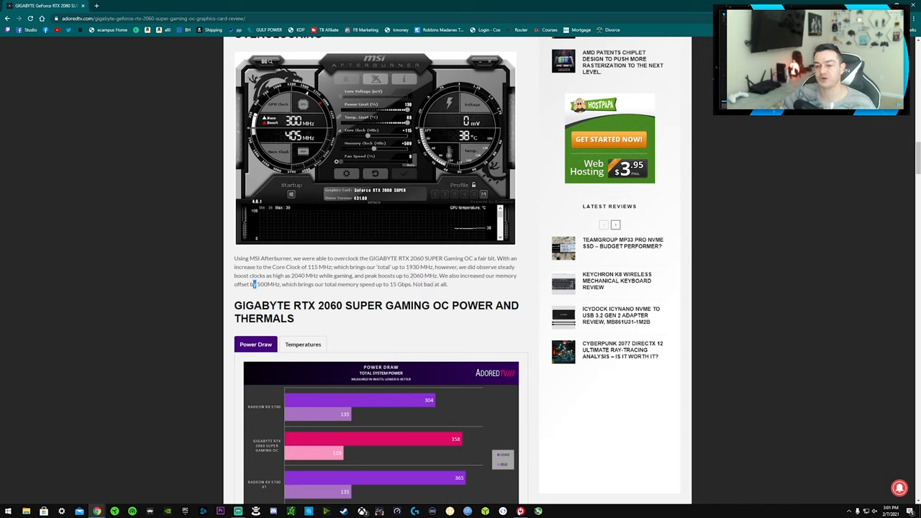
{"action": "double_click", "coordinate": [267, 284]}
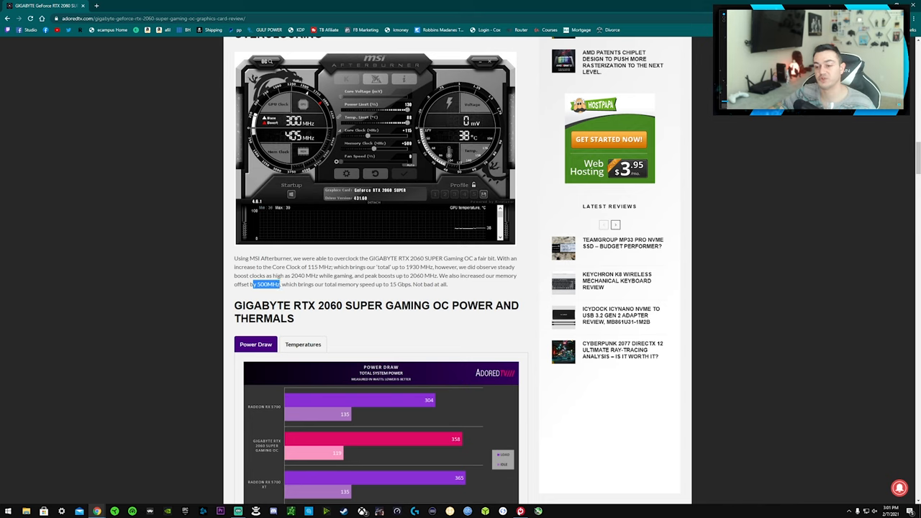